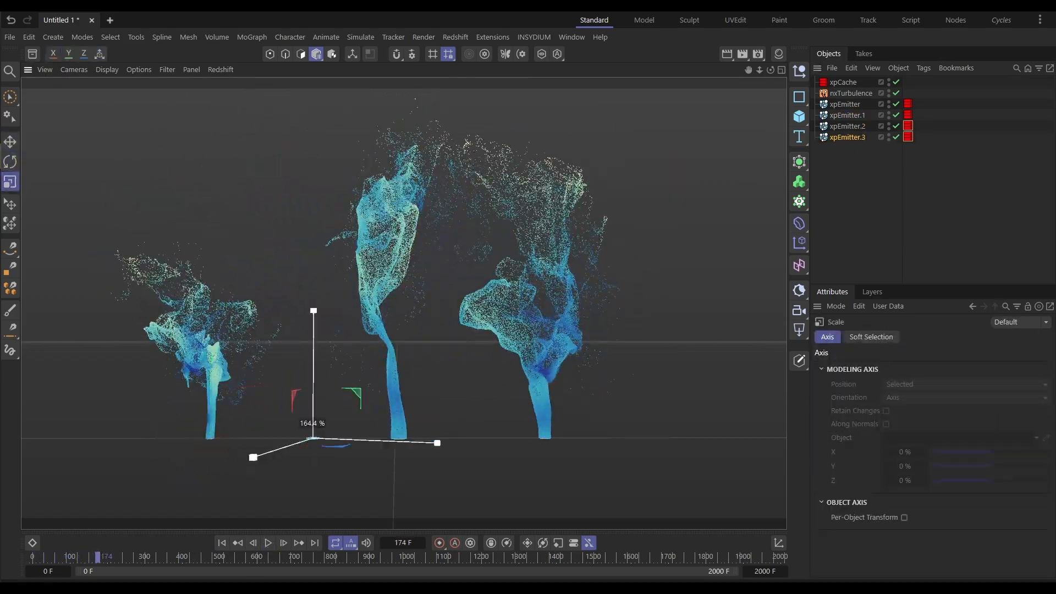
Play the turbulent emitter simulation so the plume grows, pausing around frame 375
click(271, 542)
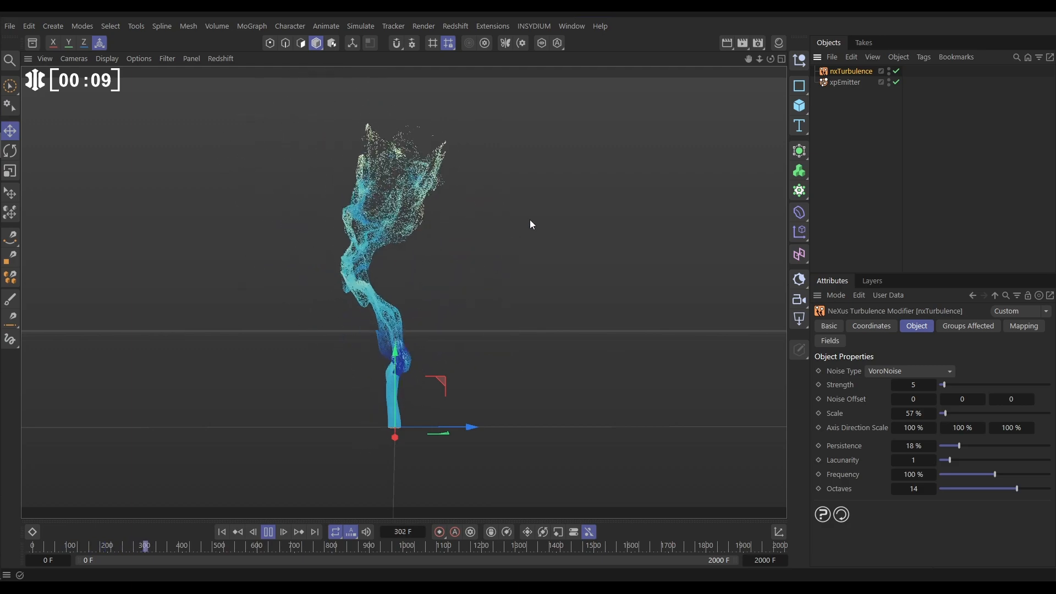
click(268, 533)
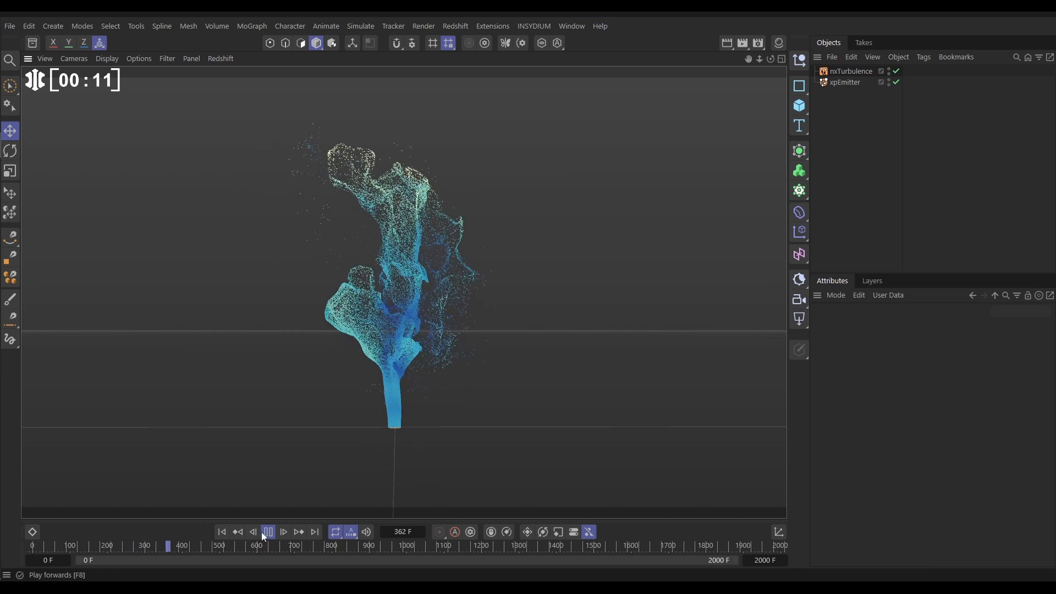
click(268, 531)
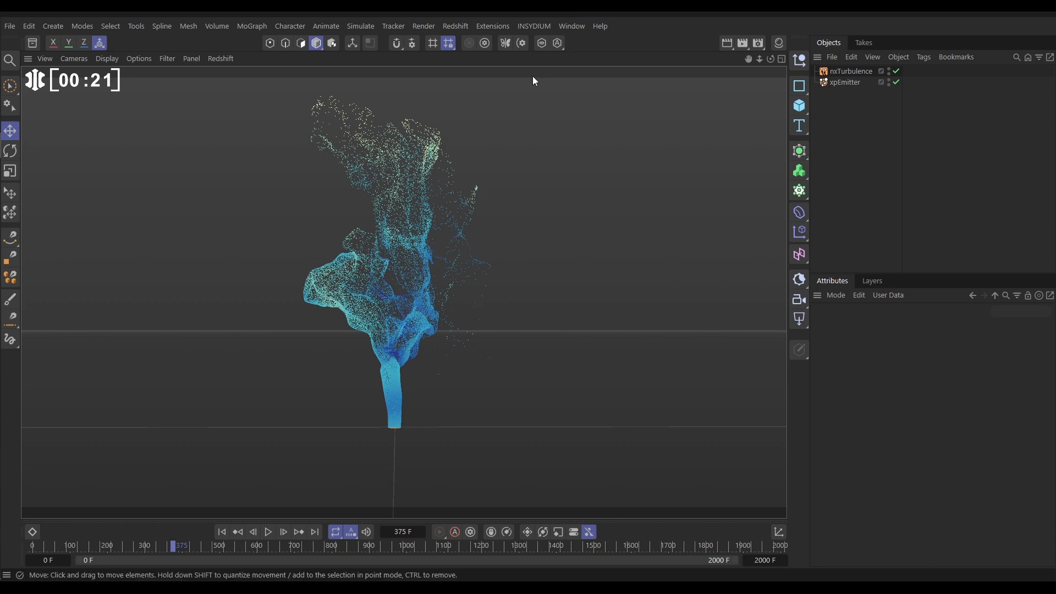
Add an xpCache object from the X-Particles menu and enable Use Cache for the emitter
click(533, 27)
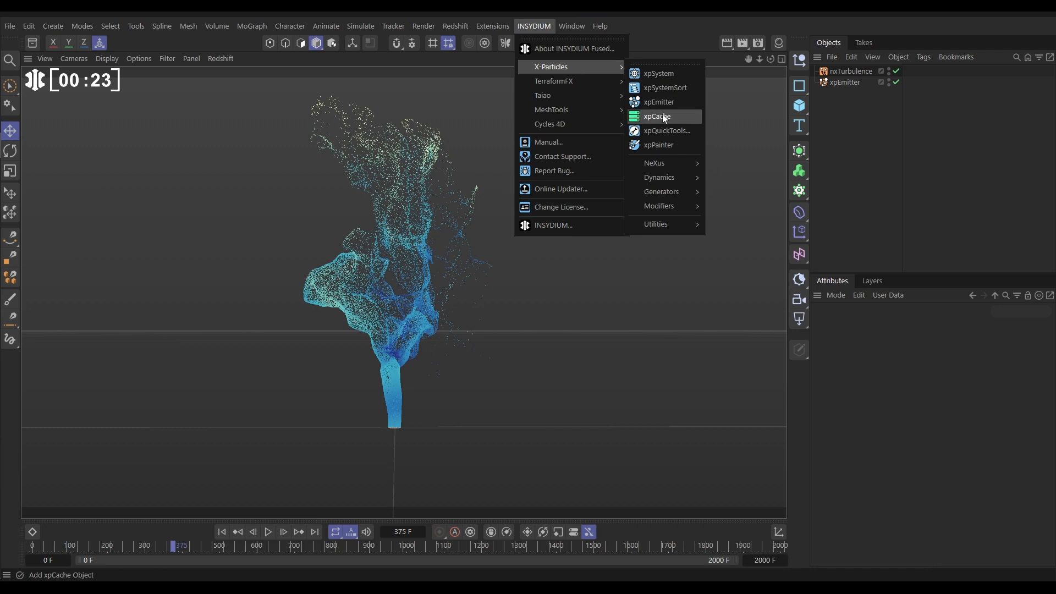
click(655, 116)
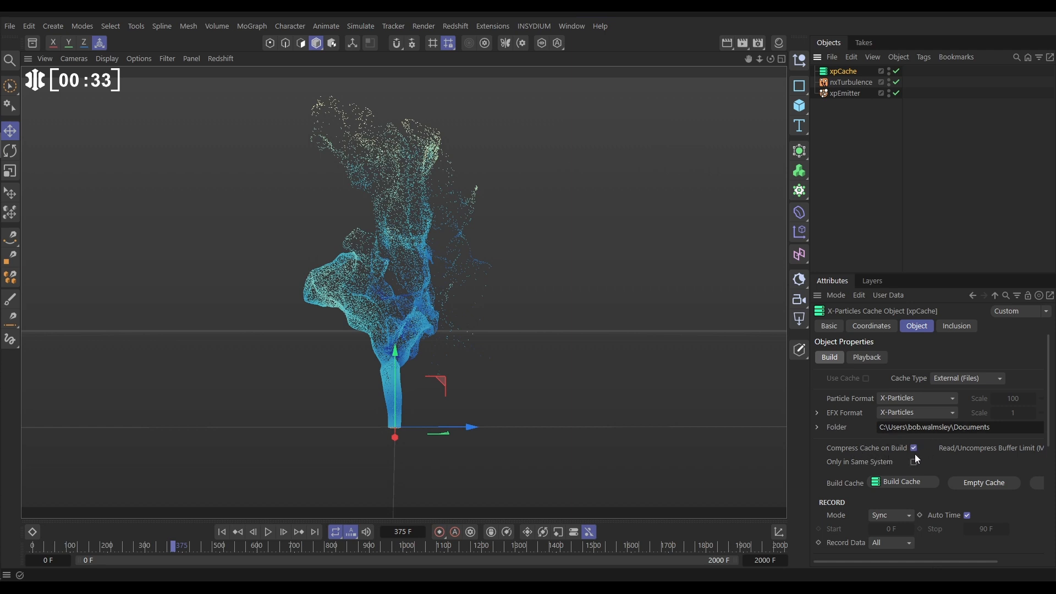
click(903, 481)
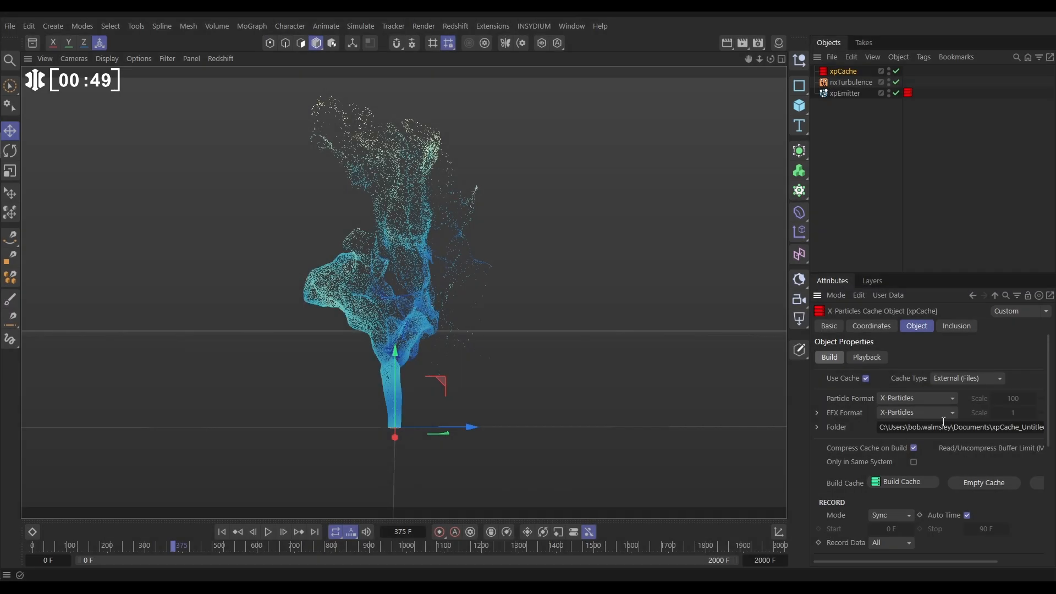
Build the emitter's particle cache across all 2001 frames and play it back
click(902, 482)
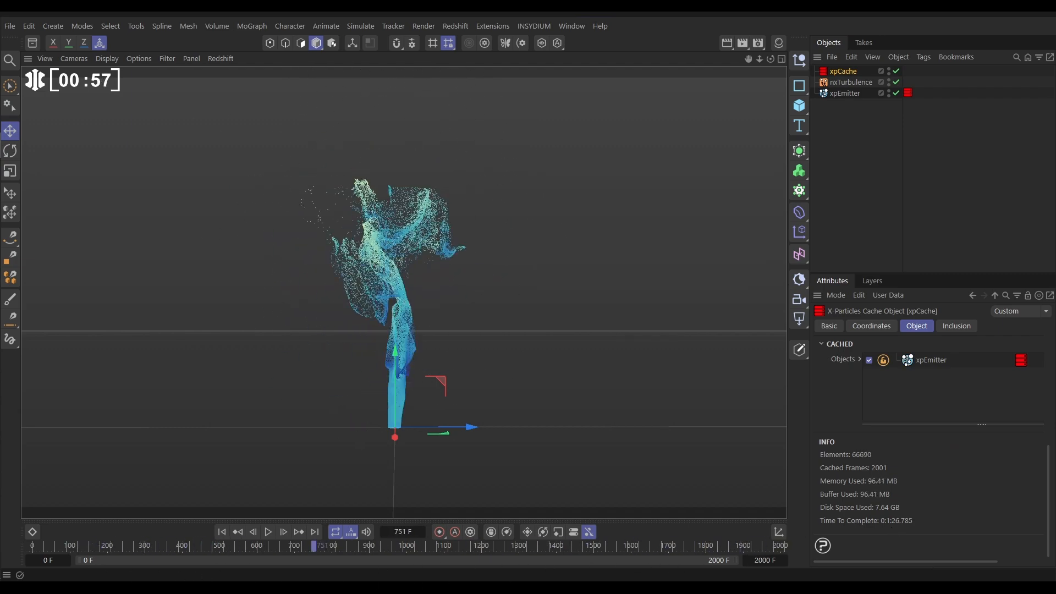
click(222, 531)
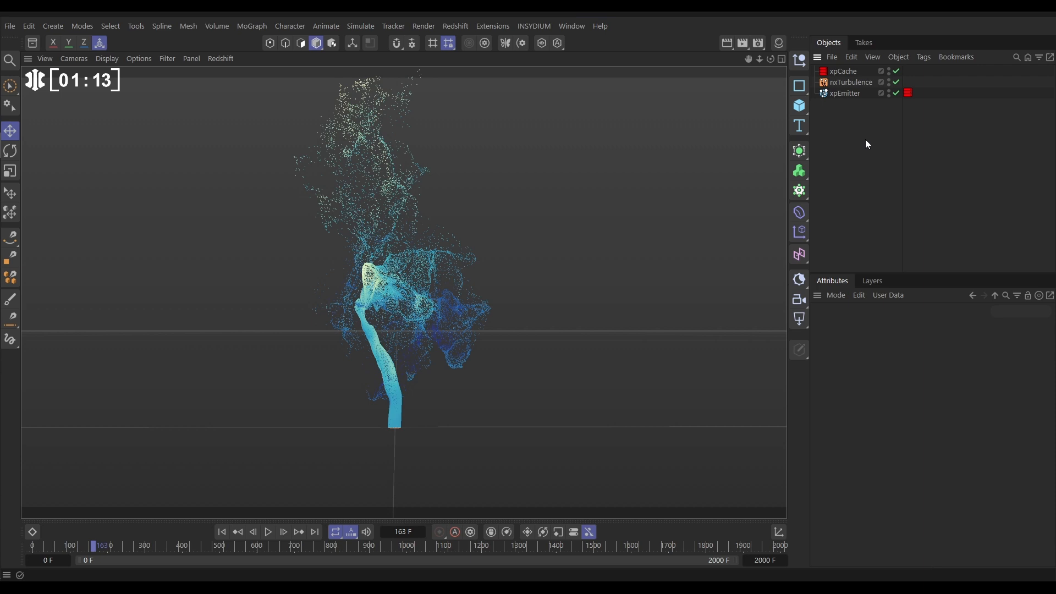
Move xpEmitter right and replay, showing the cached plume stays put, then select xpCache
click(844, 92)
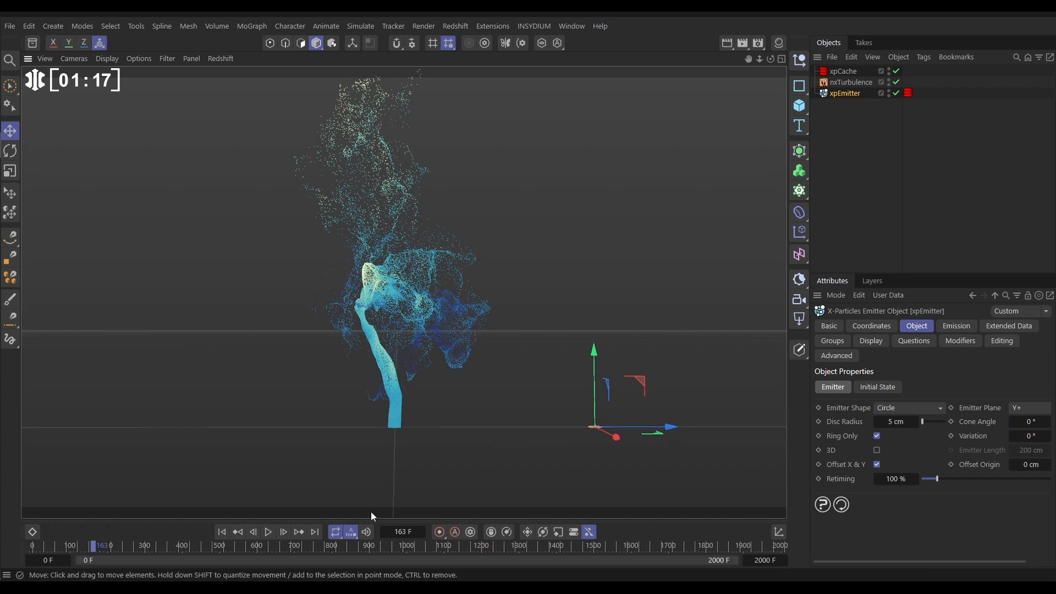
click(270, 531)
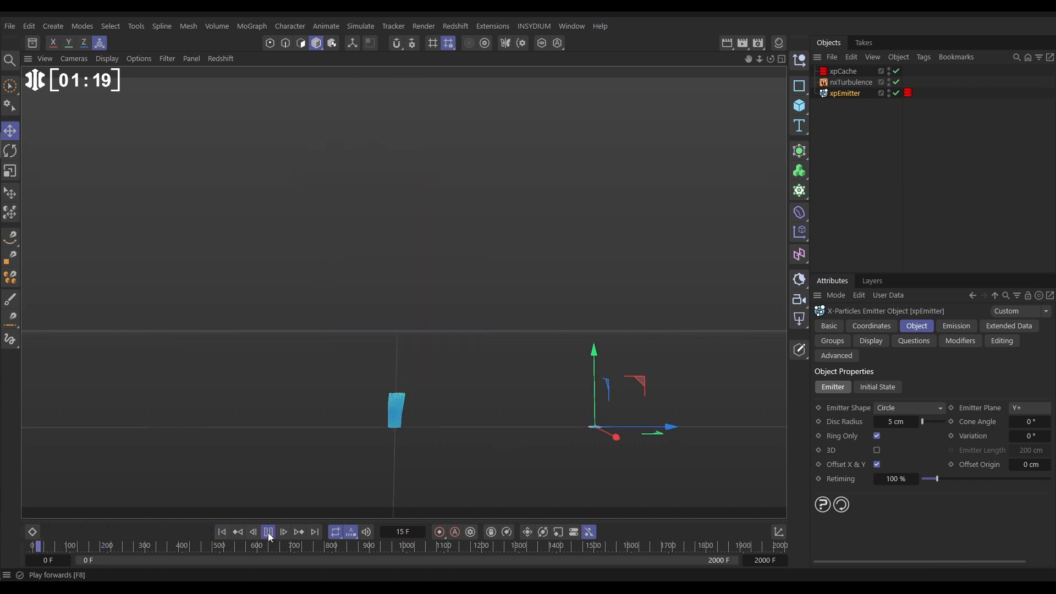
click(269, 532)
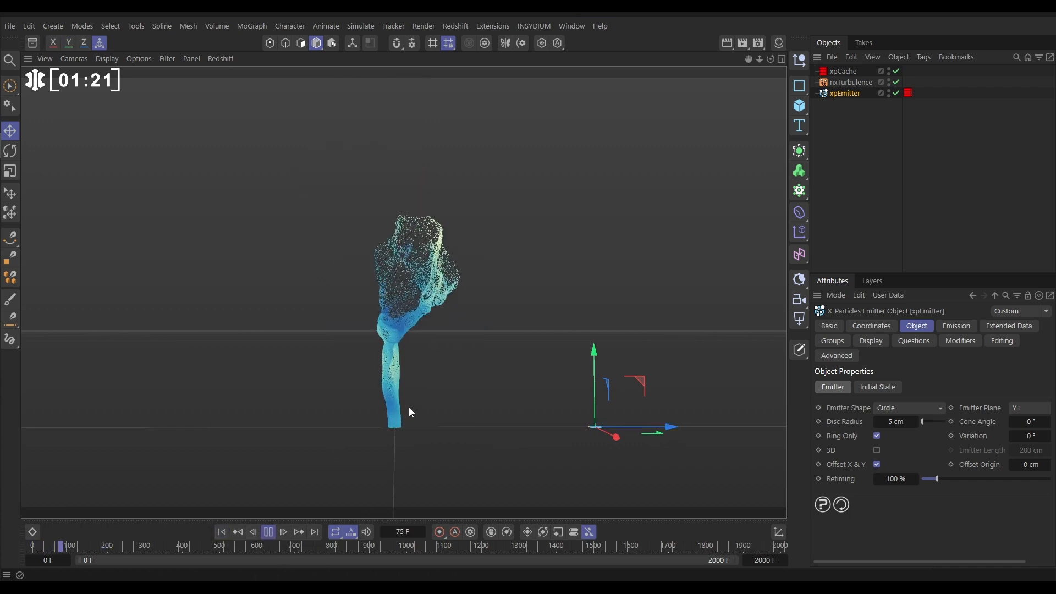
click(282, 532)
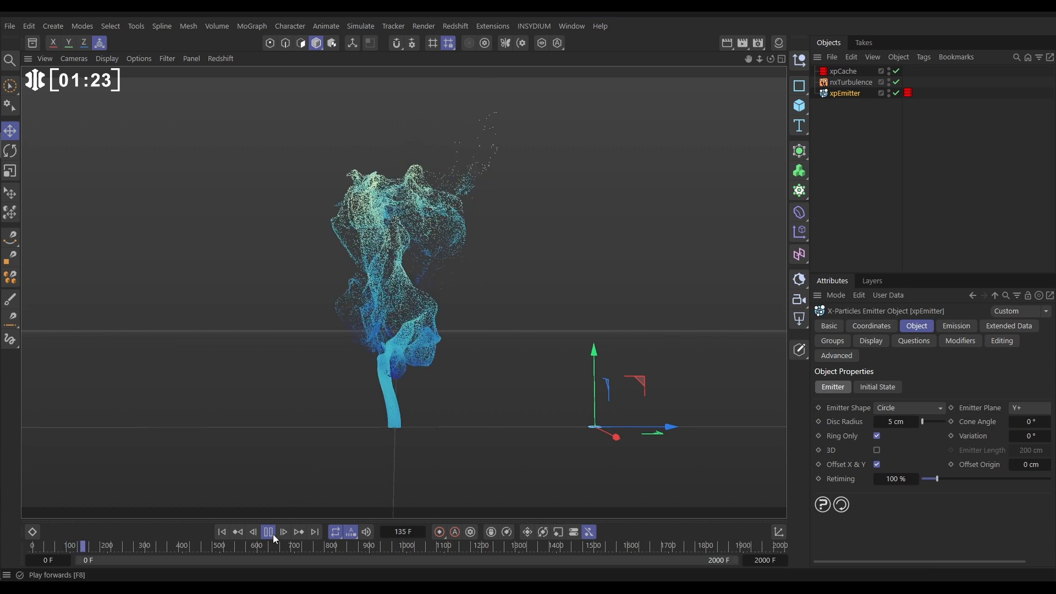
click(268, 531)
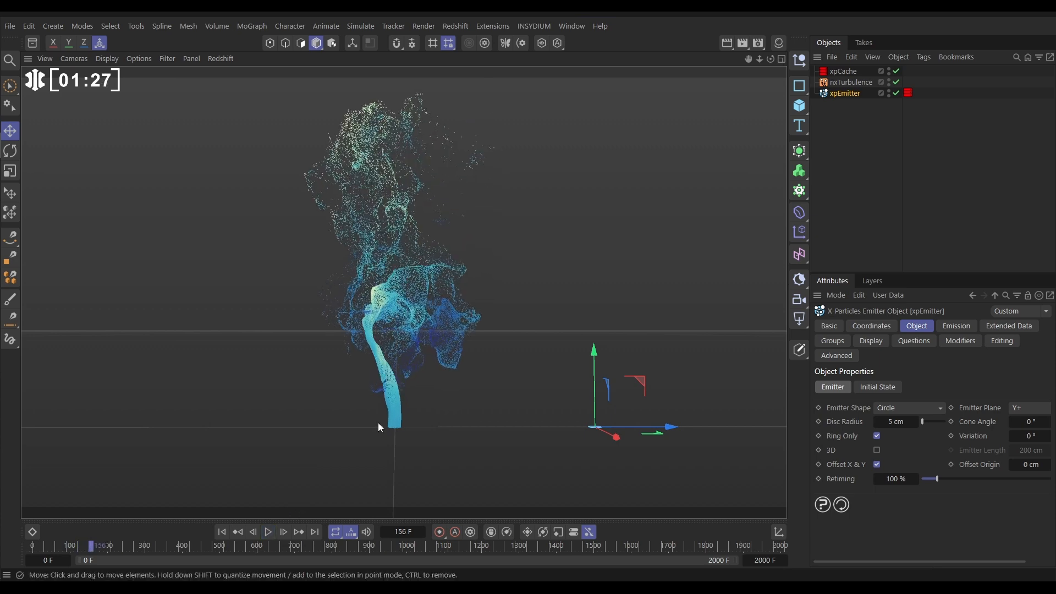
click(844, 70)
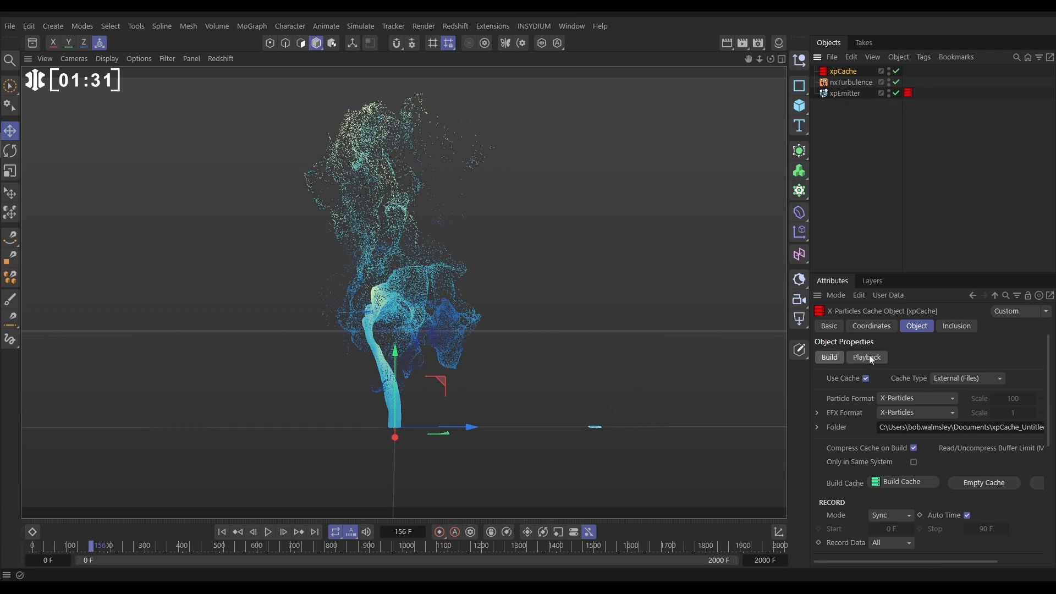
Enable Local Coords in the cache's Playback settings and replay the plume from frame 0
click(866, 356)
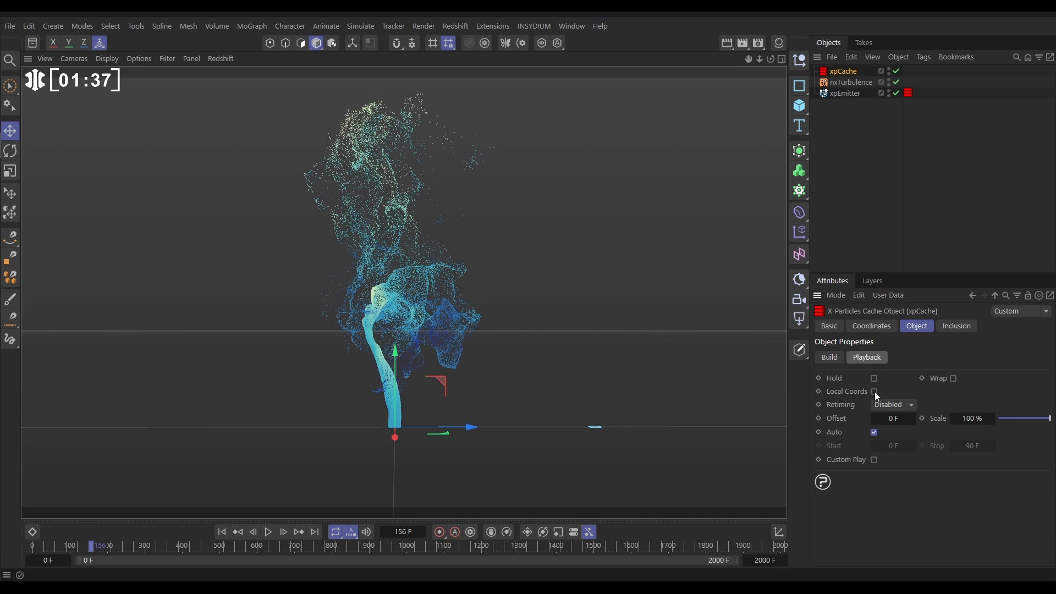
click(873, 391)
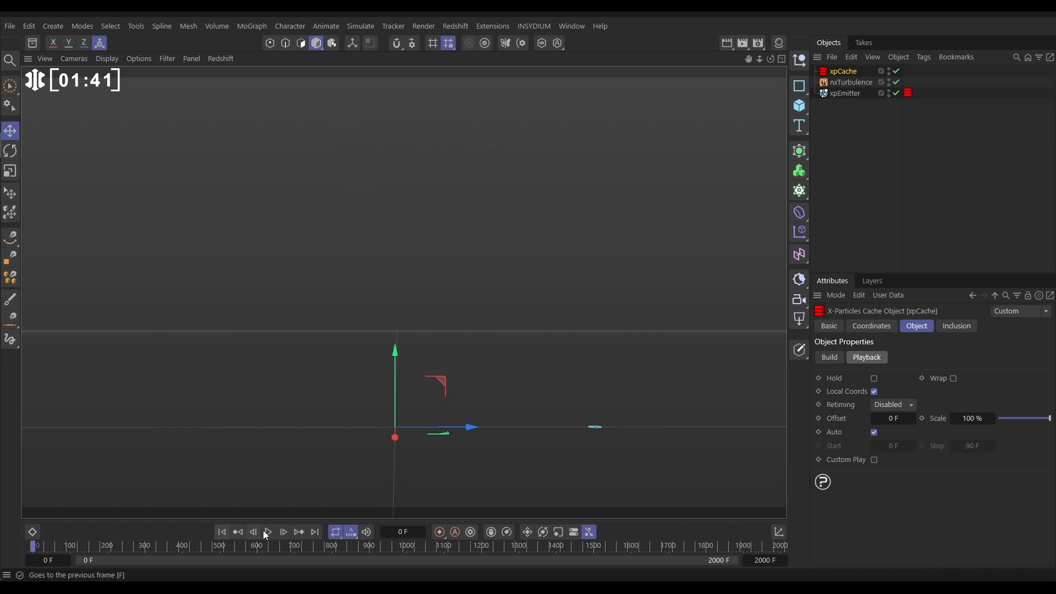
click(268, 532)
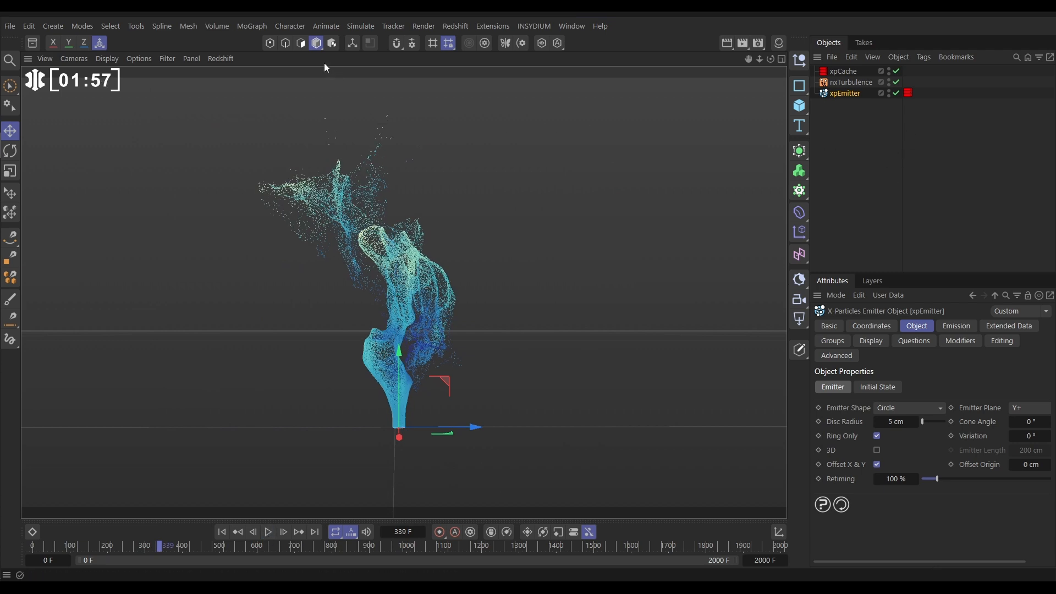
In Model mode, scale the emitter to about 58% so its cached plume plays smaller
click(316, 42)
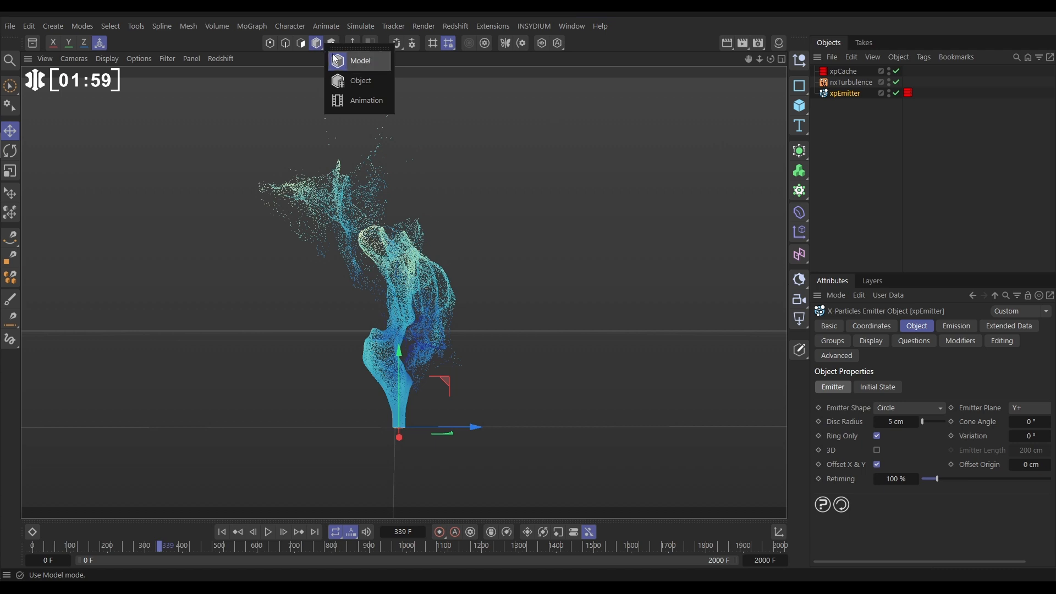
mouse_move(360, 85)
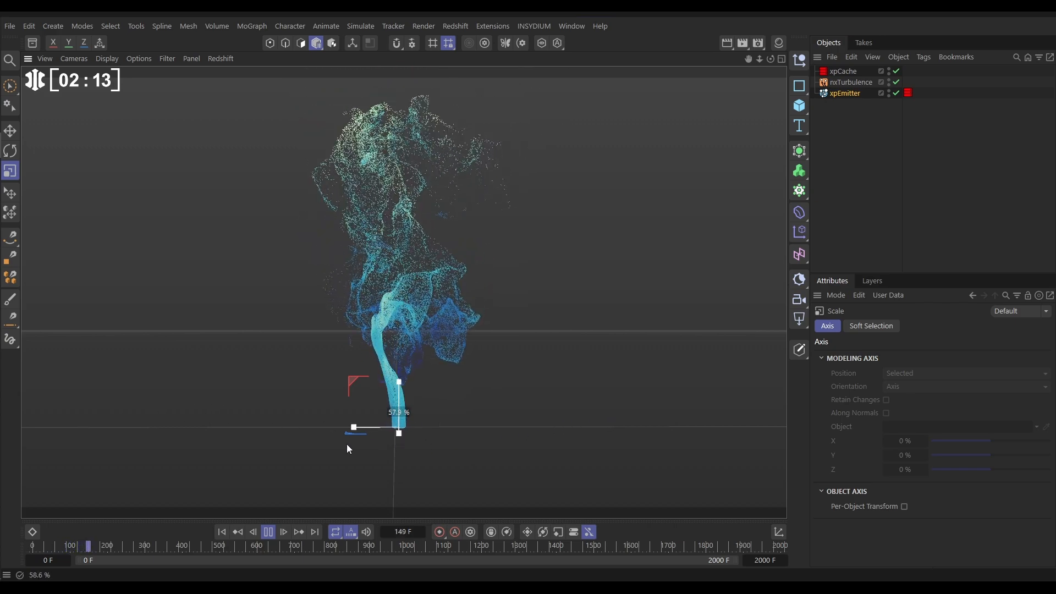
click(268, 532)
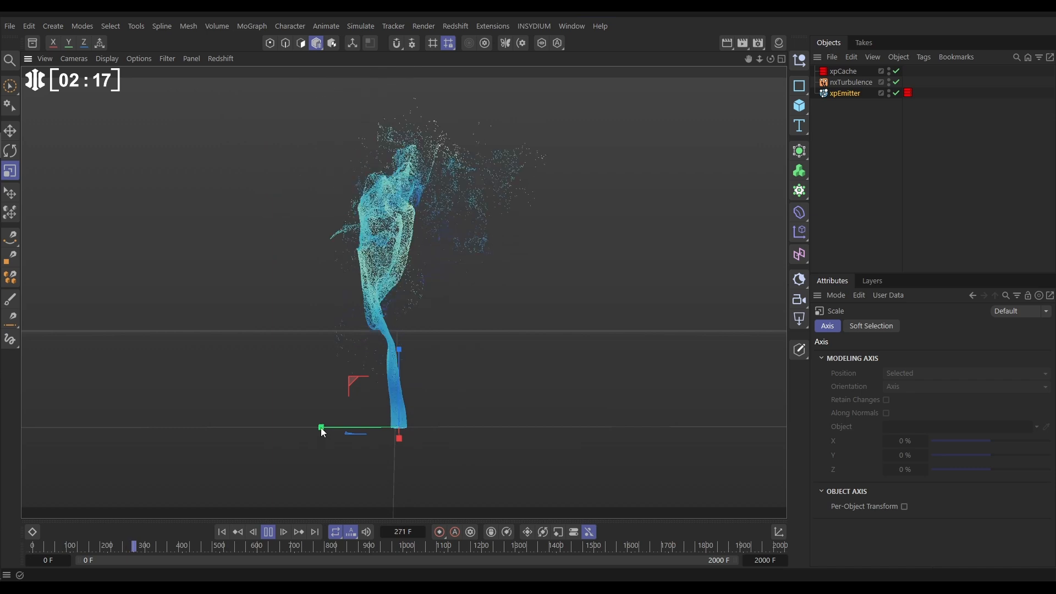
drag(320, 428, 383, 428)
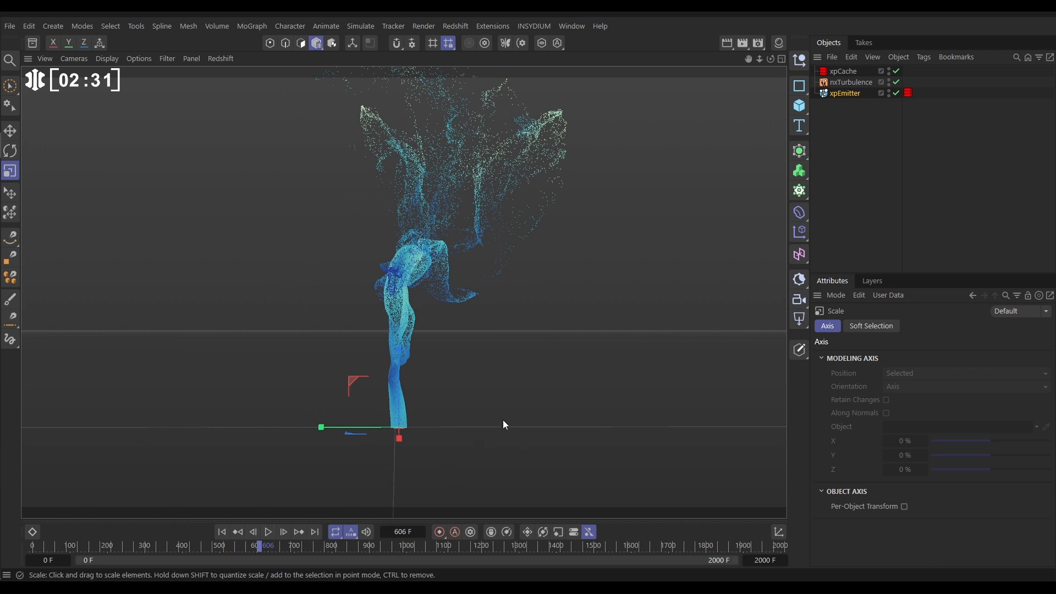
Duplicate xpEmitter so a second emitter shares the same cache
click(844, 93)
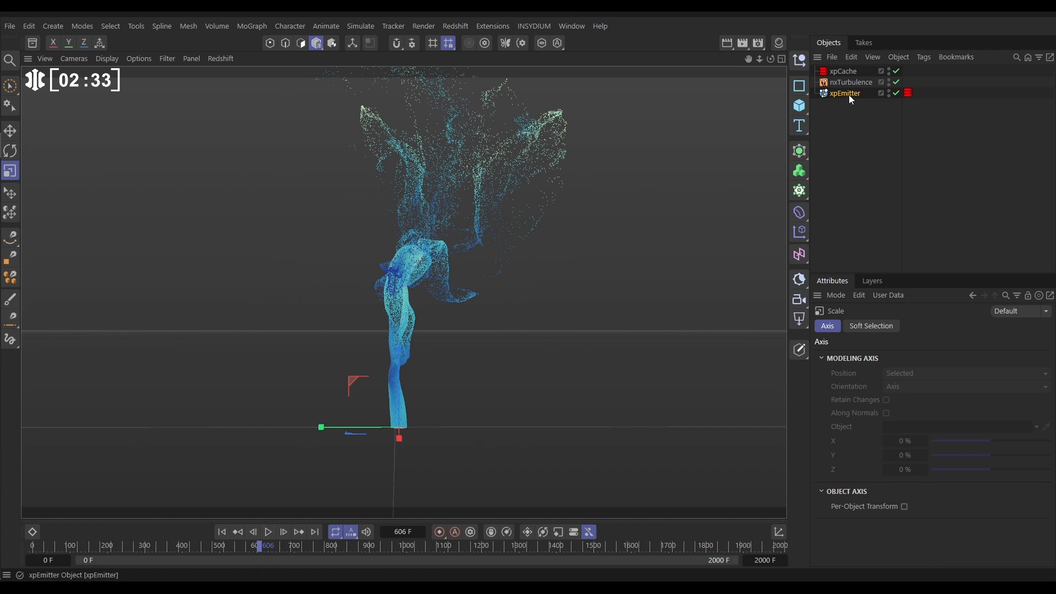
click(845, 93)
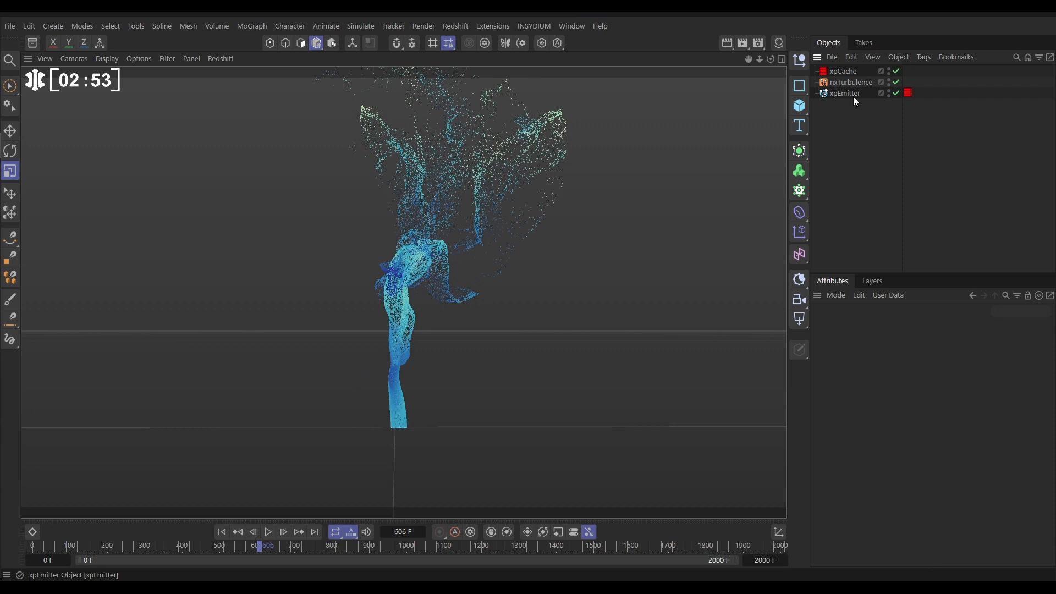
mouse_move(855, 88)
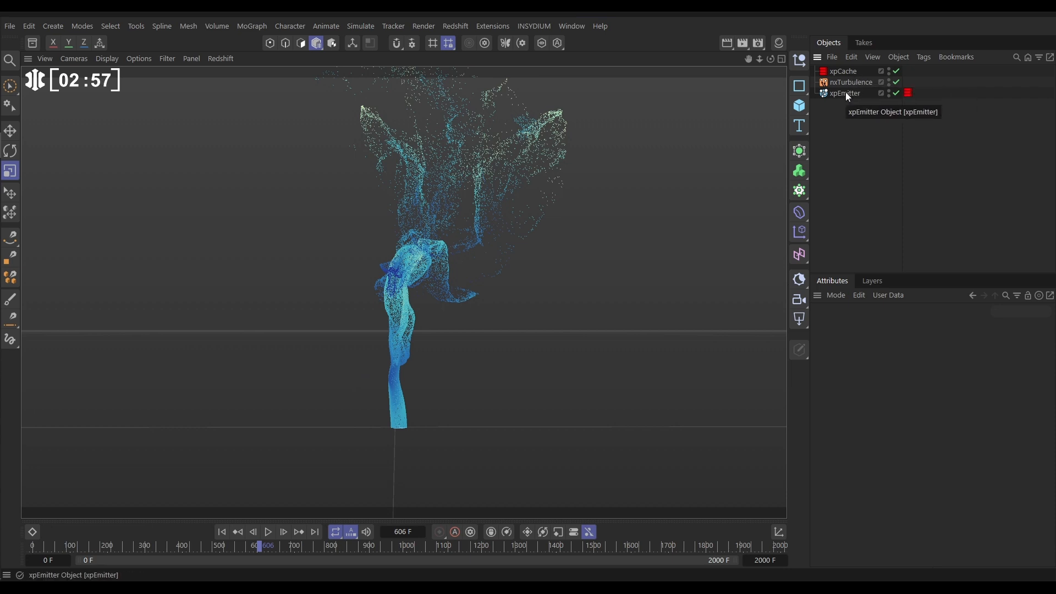
click(908, 92)
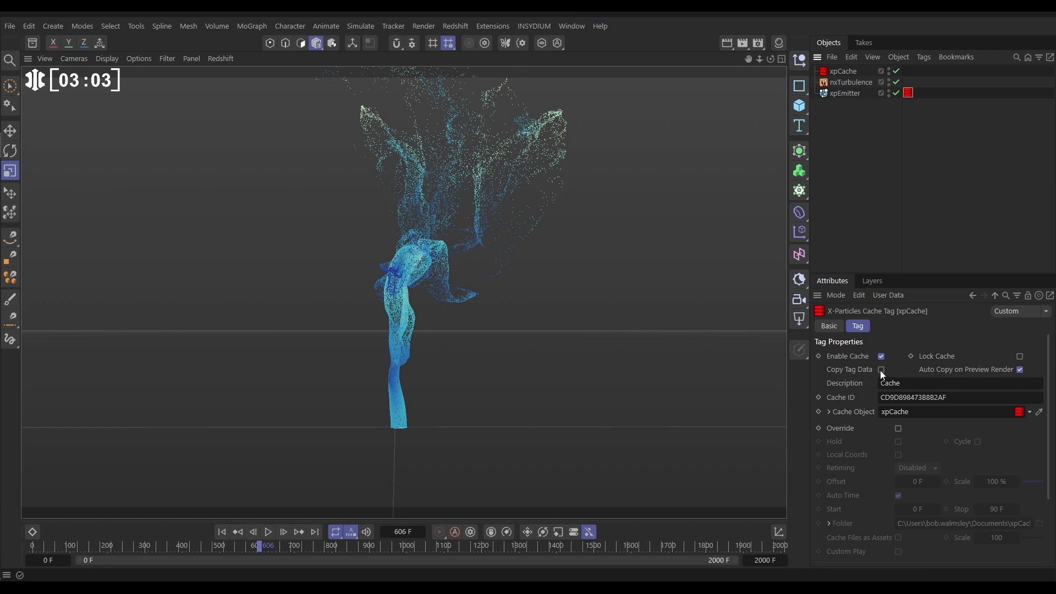
click(880, 369)
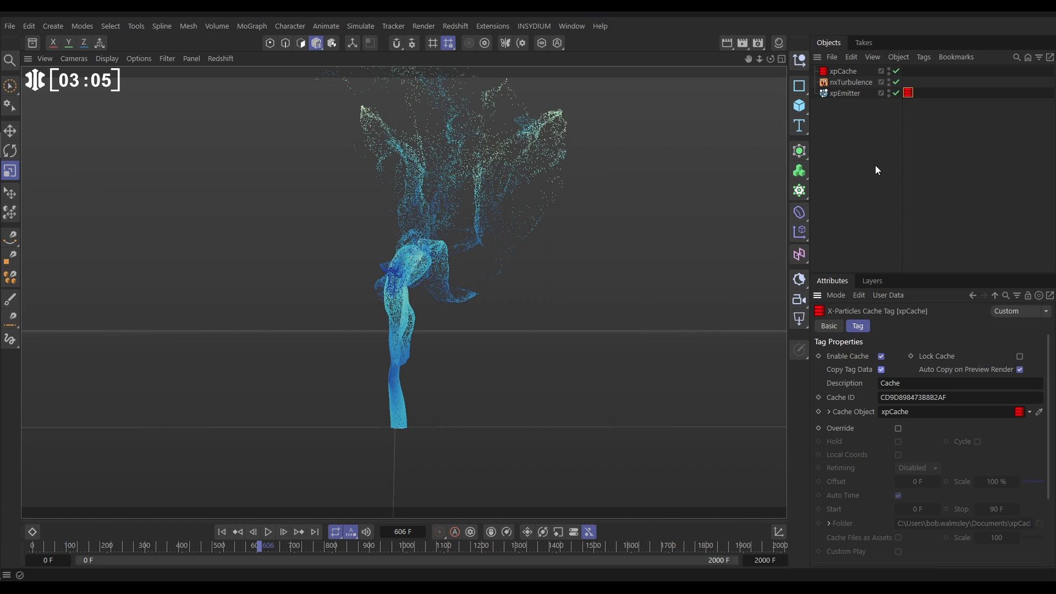
click(845, 93)
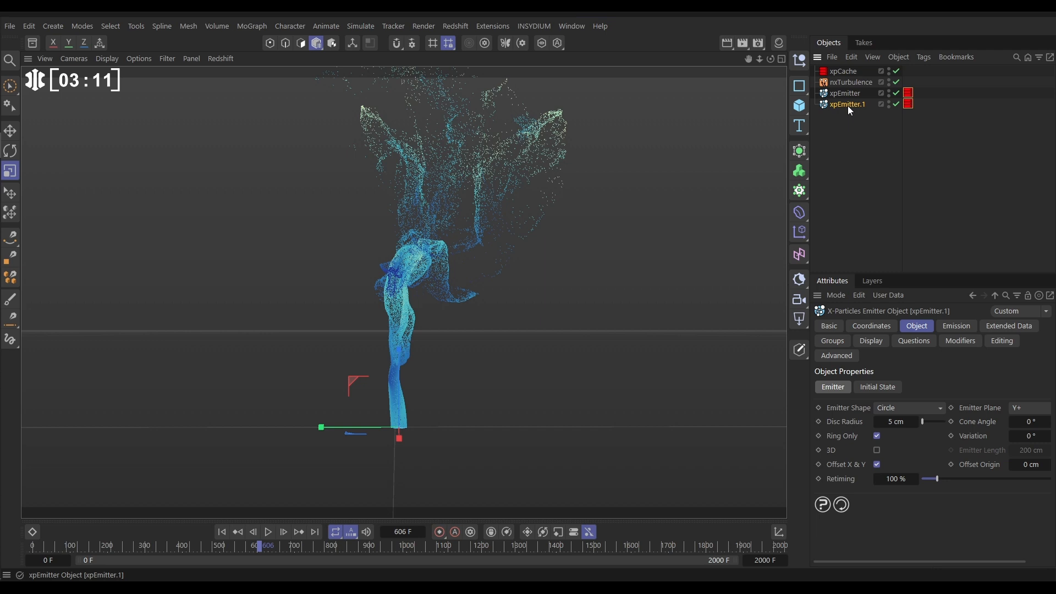
Move xpEmitter.1 right along X beside the original and replay both plumes from the start
click(852, 81)
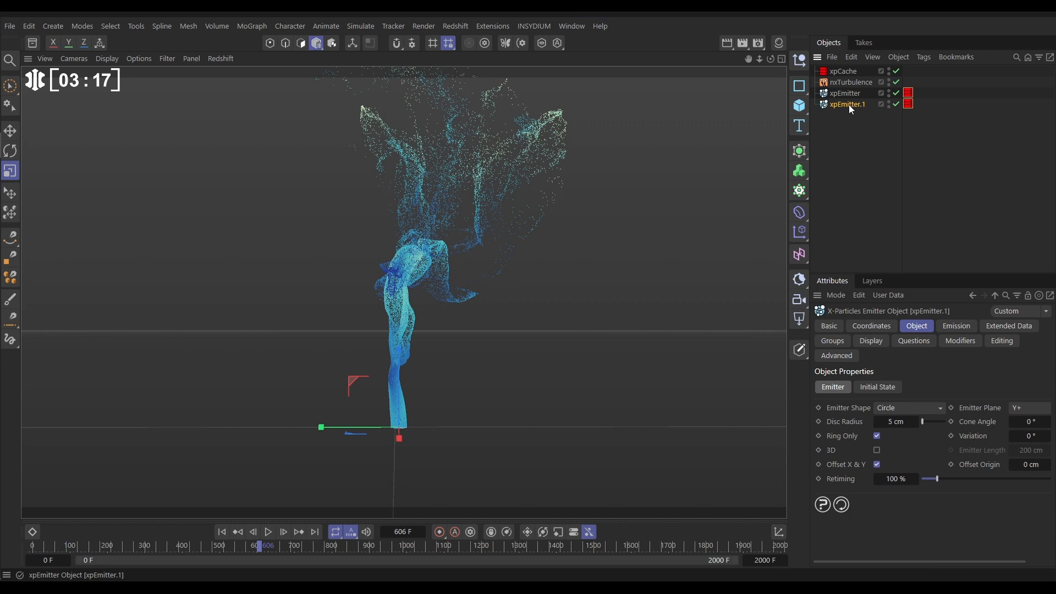
click(9, 130)
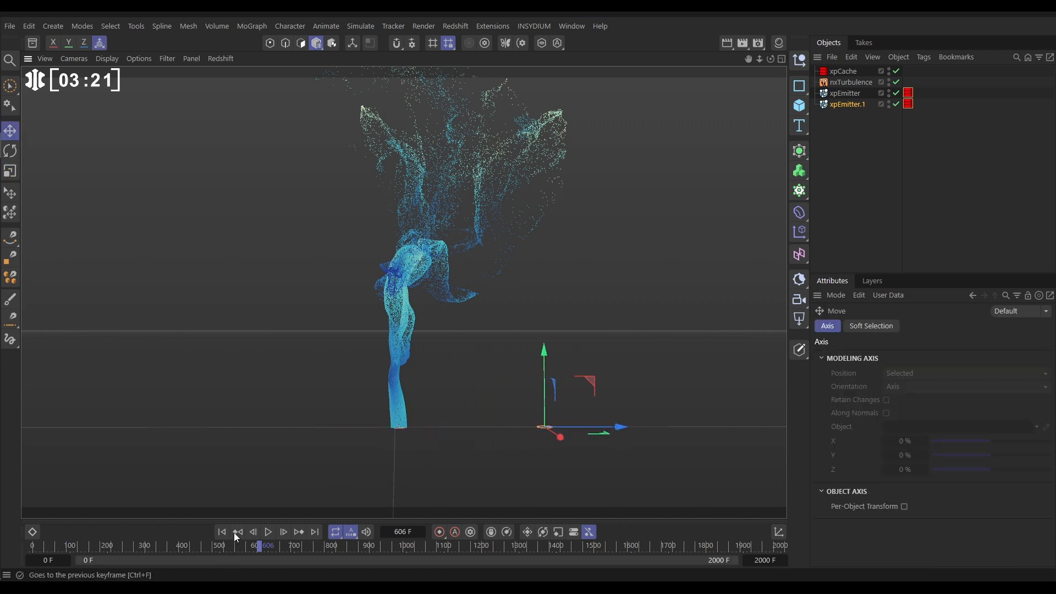
click(268, 533)
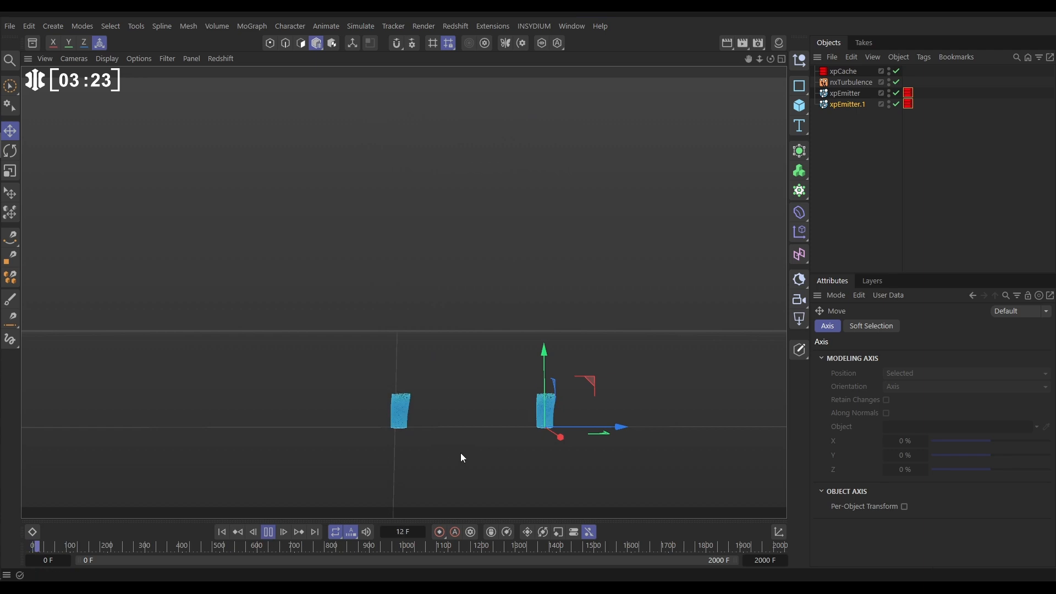
click(267, 532)
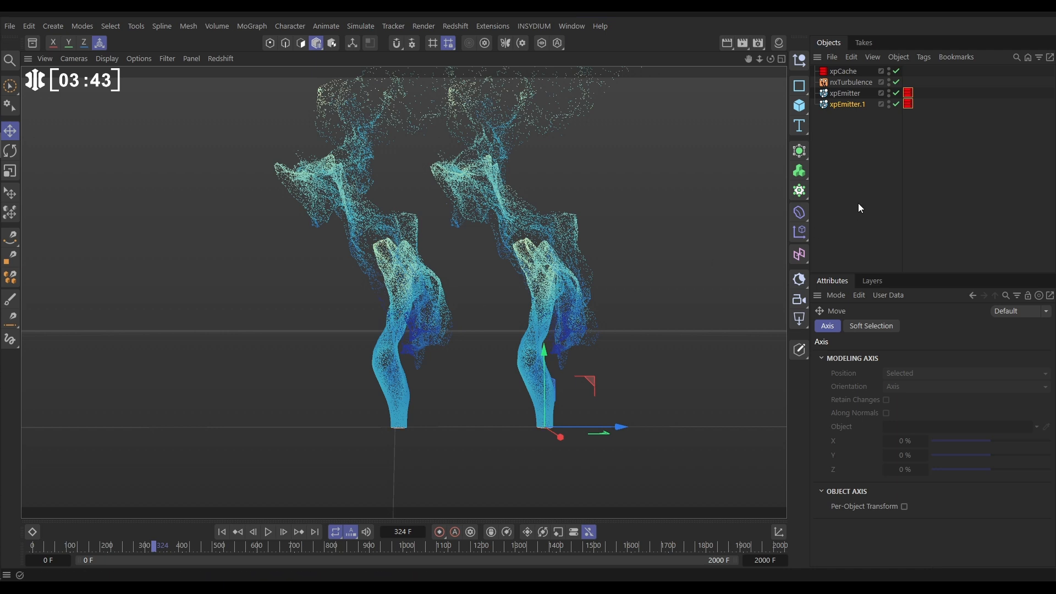
Show the xpCache tag properties on one emitter, linking it to the cache object
click(844, 70)
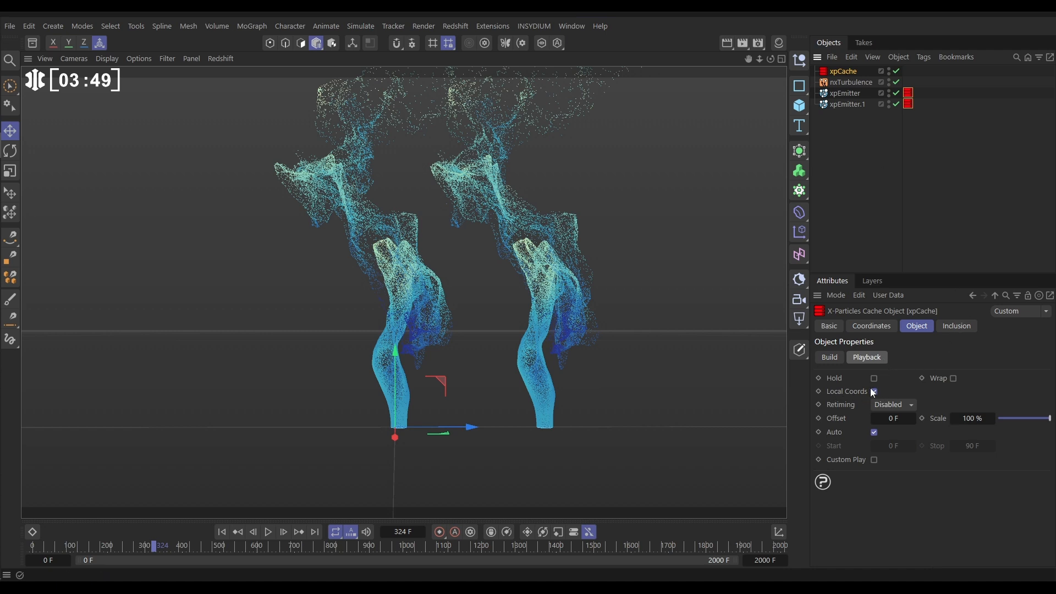
click(873, 392)
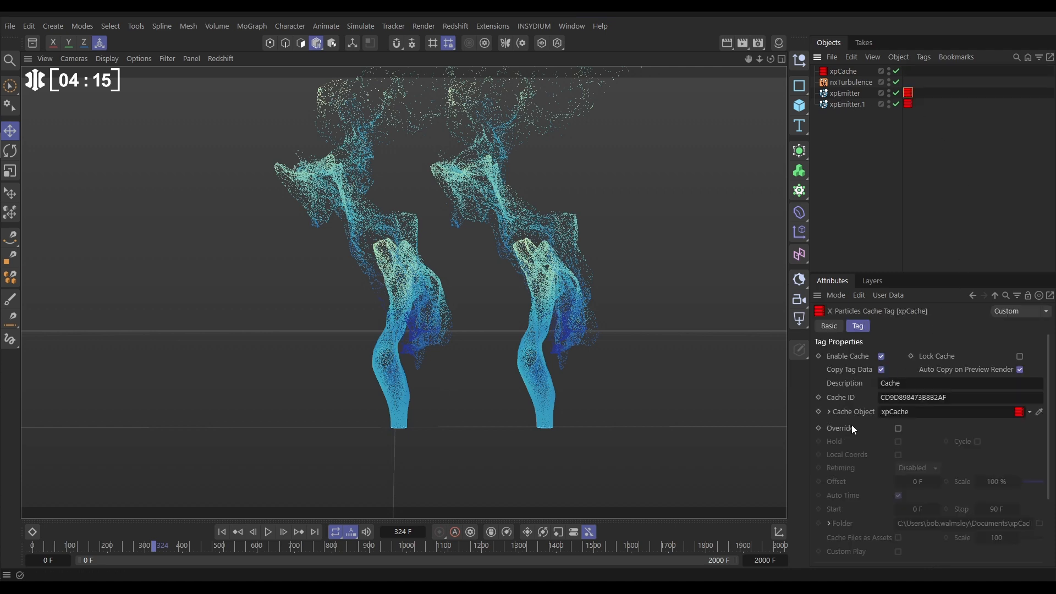
On this emitter's cache tag enable Override and Local Coords with a 100 F offset, then preview
click(897, 427)
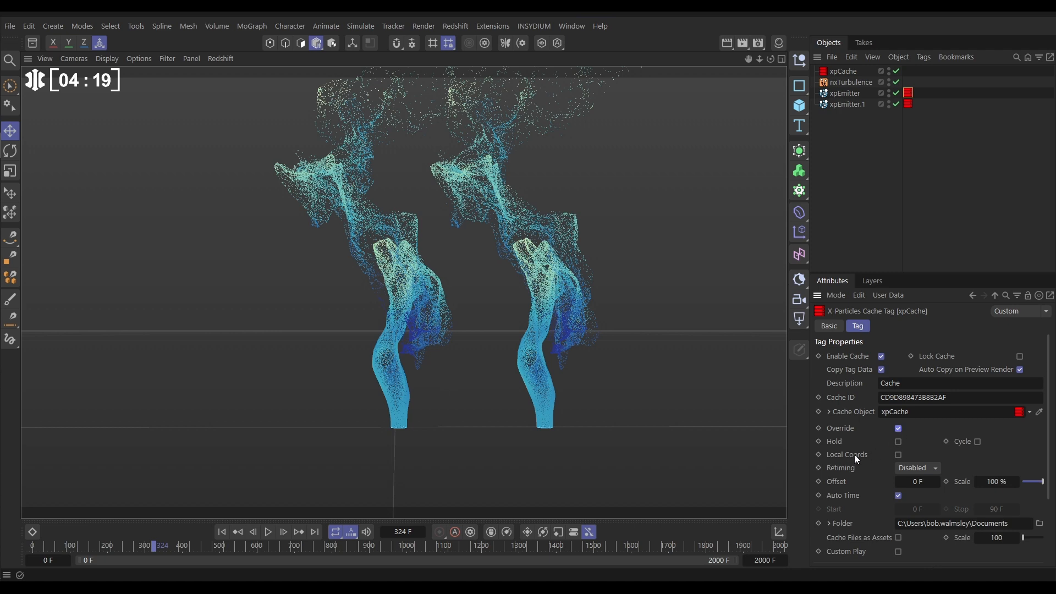
click(897, 454)
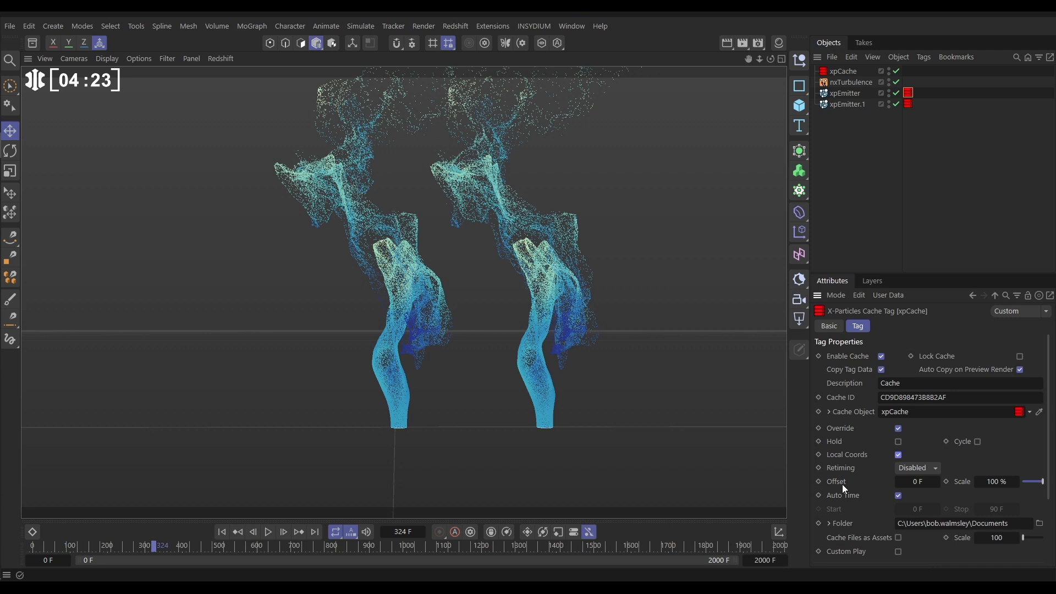
click(917, 481)
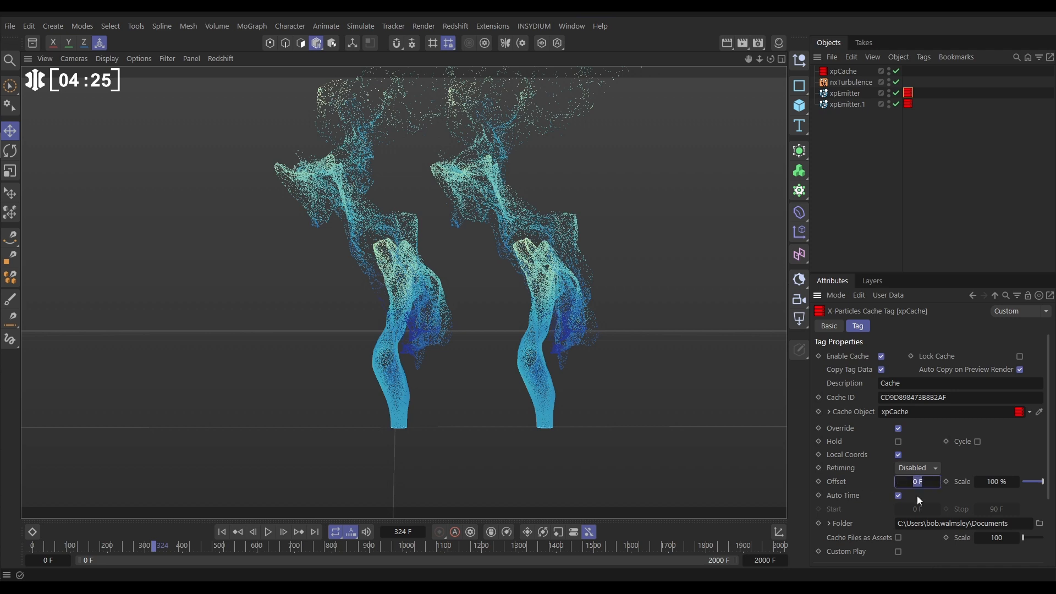
text(50 F)
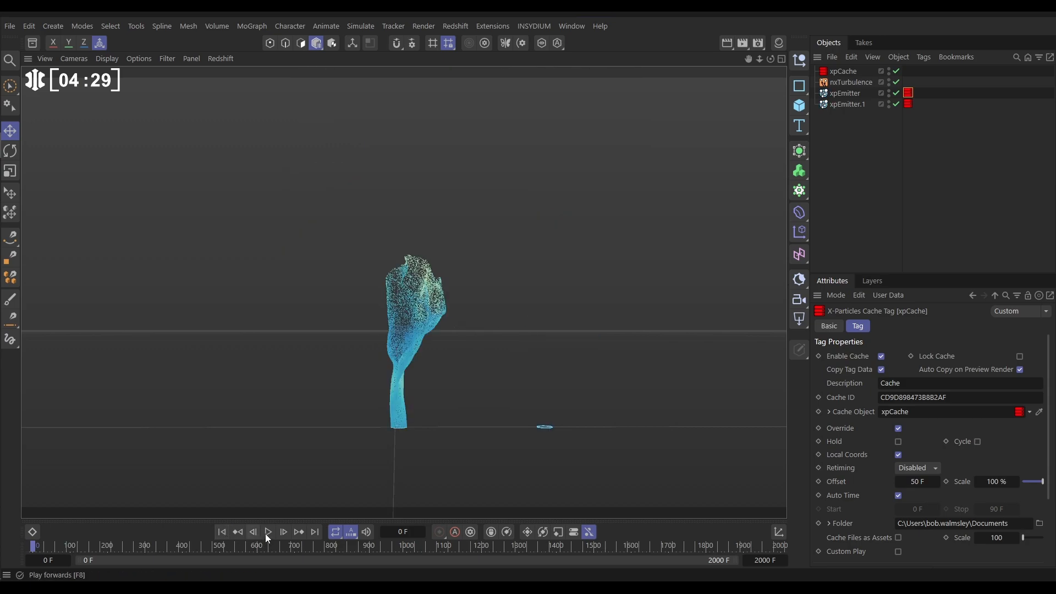
click(267, 531)
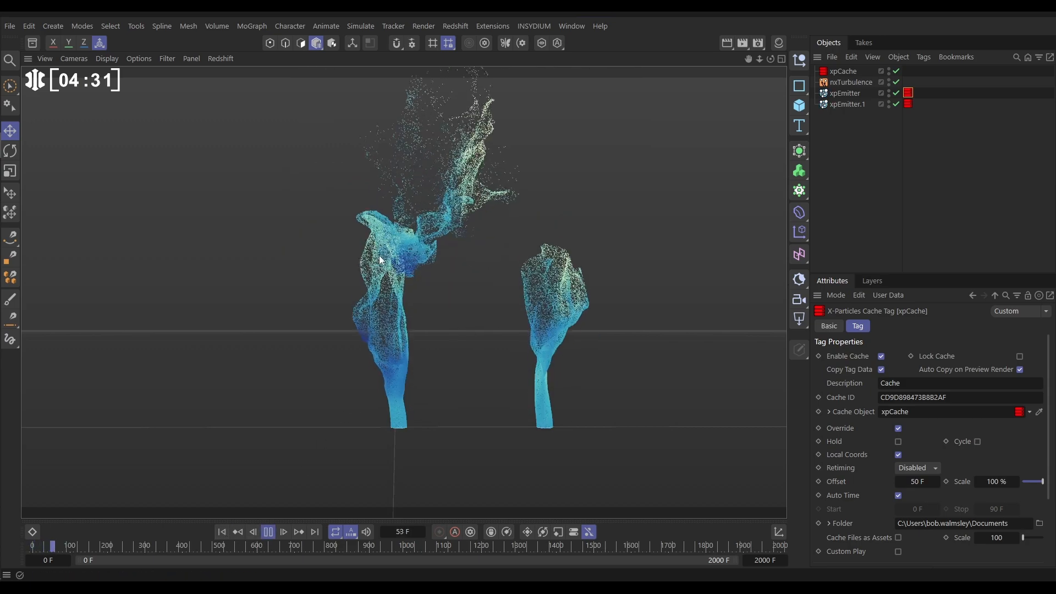
click(269, 532)
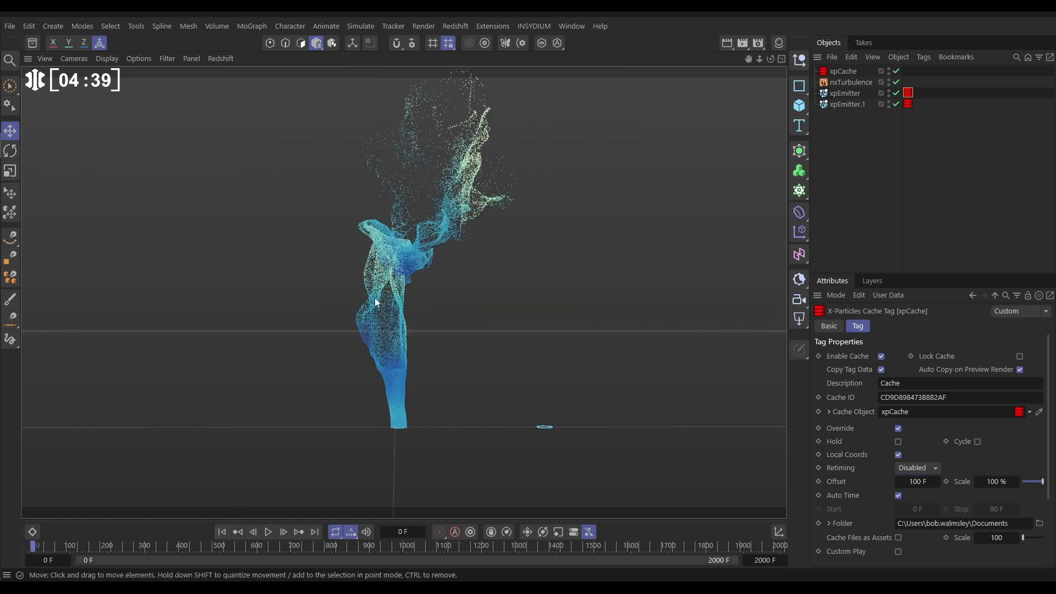
click(846, 103)
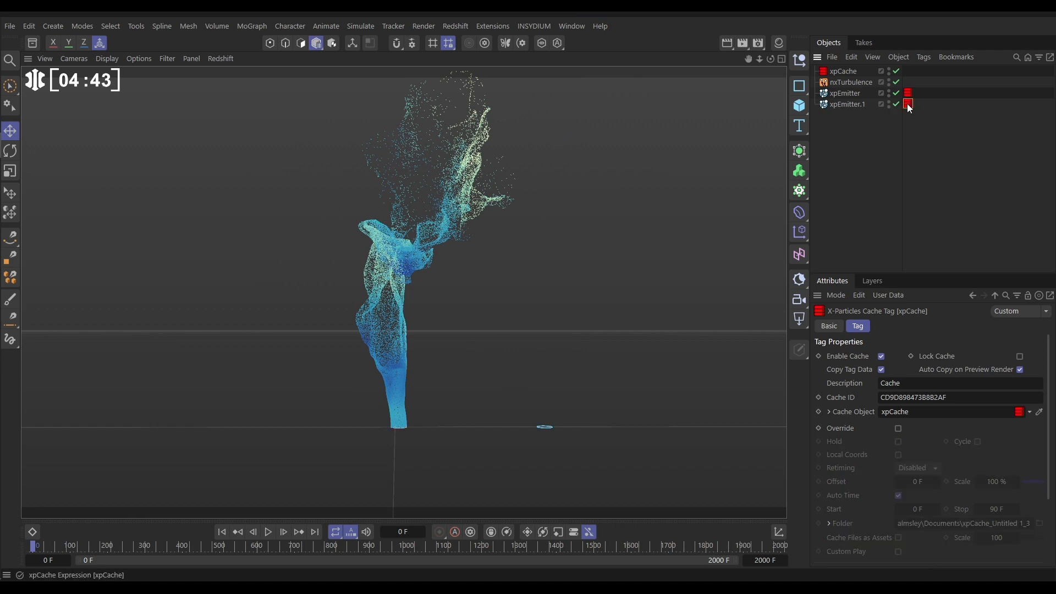
On the second emitter's cache tag enable Override and Local Coords with a 200 F offset and play
click(897, 427)
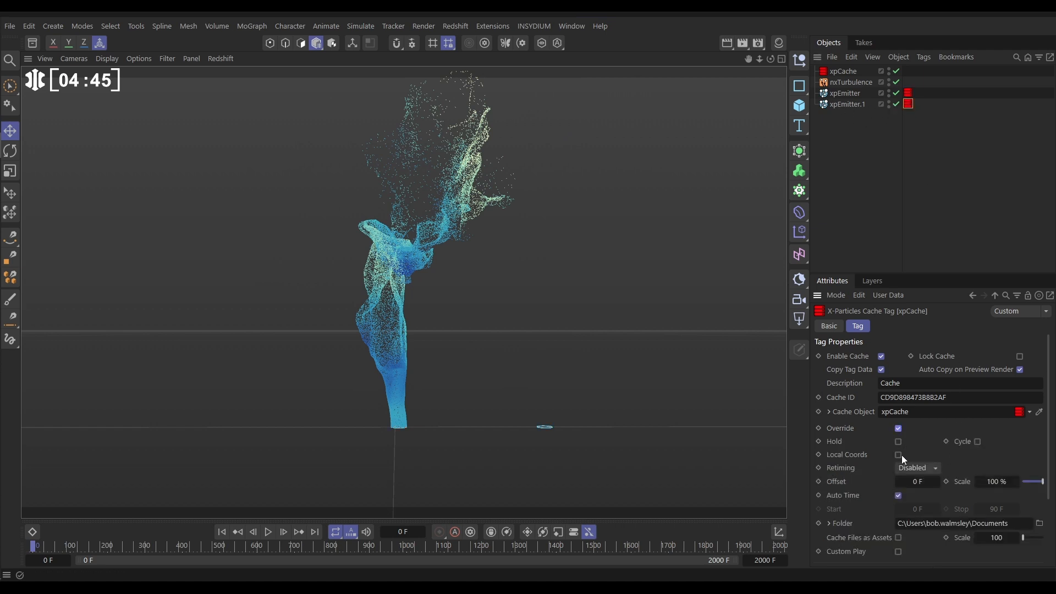
click(897, 454)
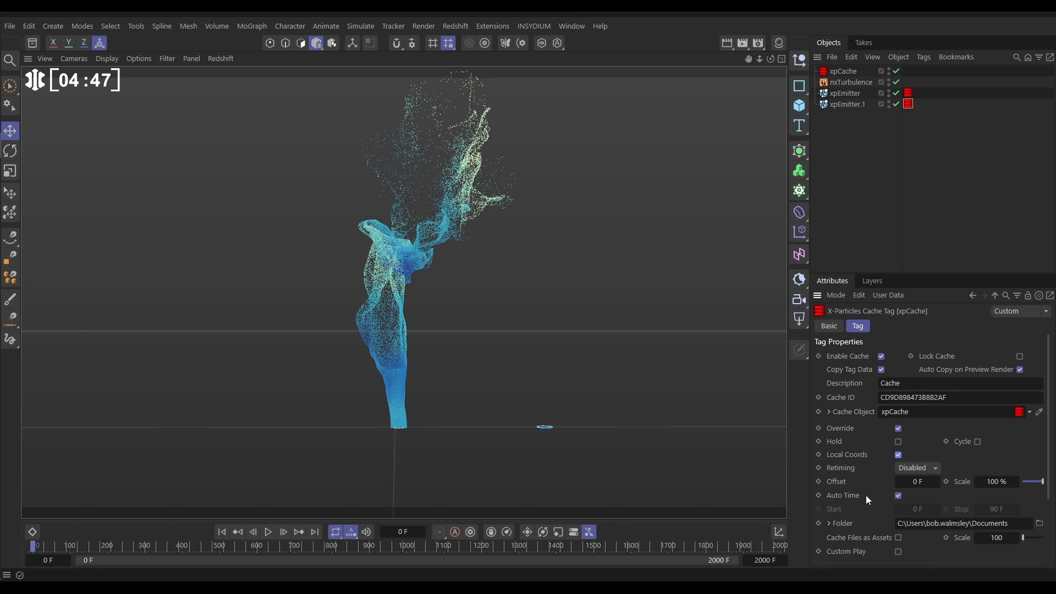
click(917, 481)
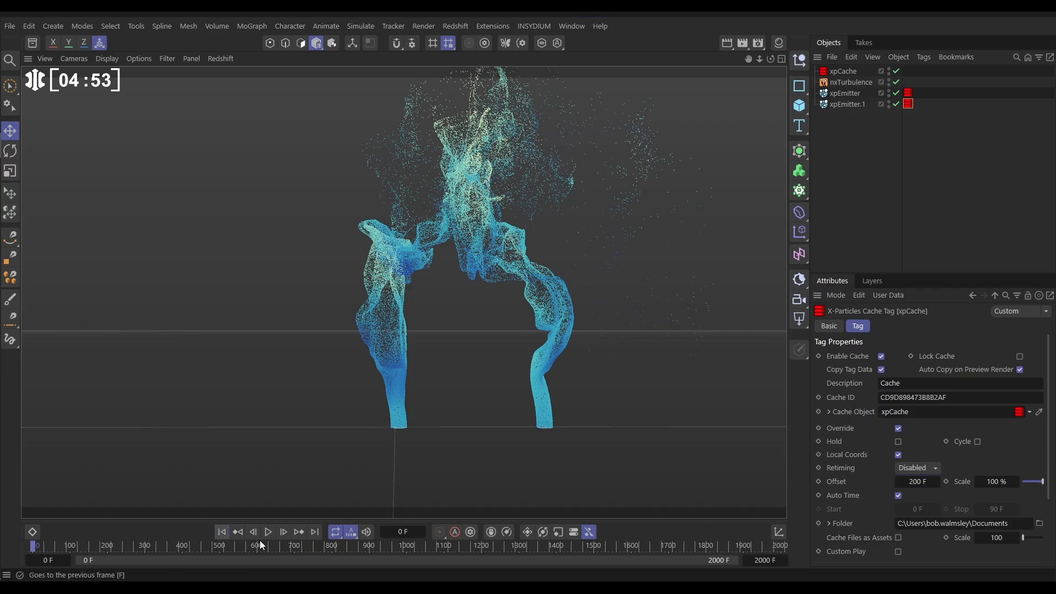
click(267, 533)
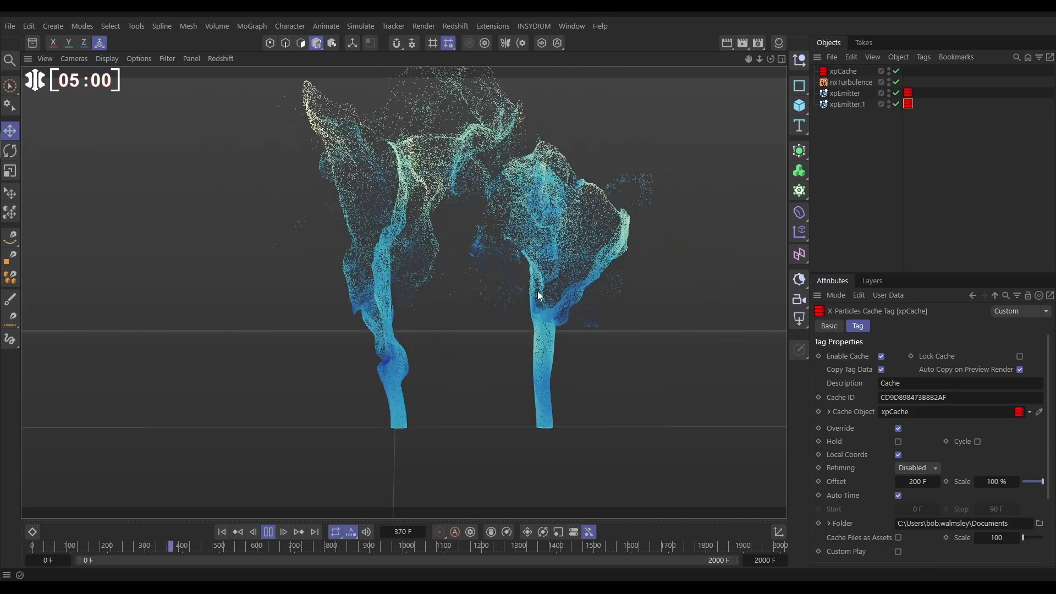
click(267, 531)
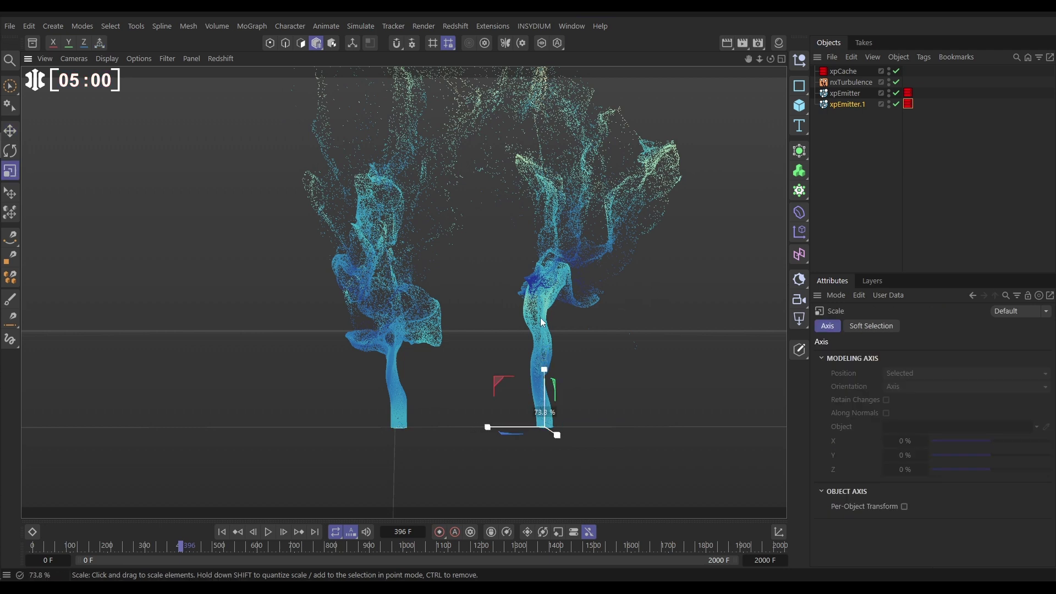
Scale xpEmitter.1 to about 74% and preview the plumes from the start
click(848, 104)
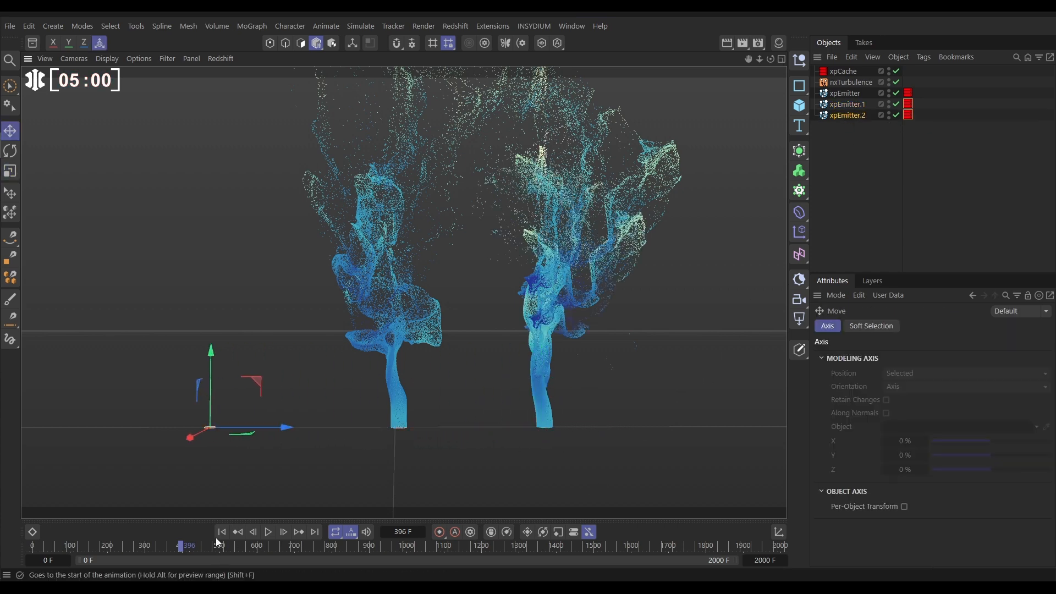
click(270, 532)
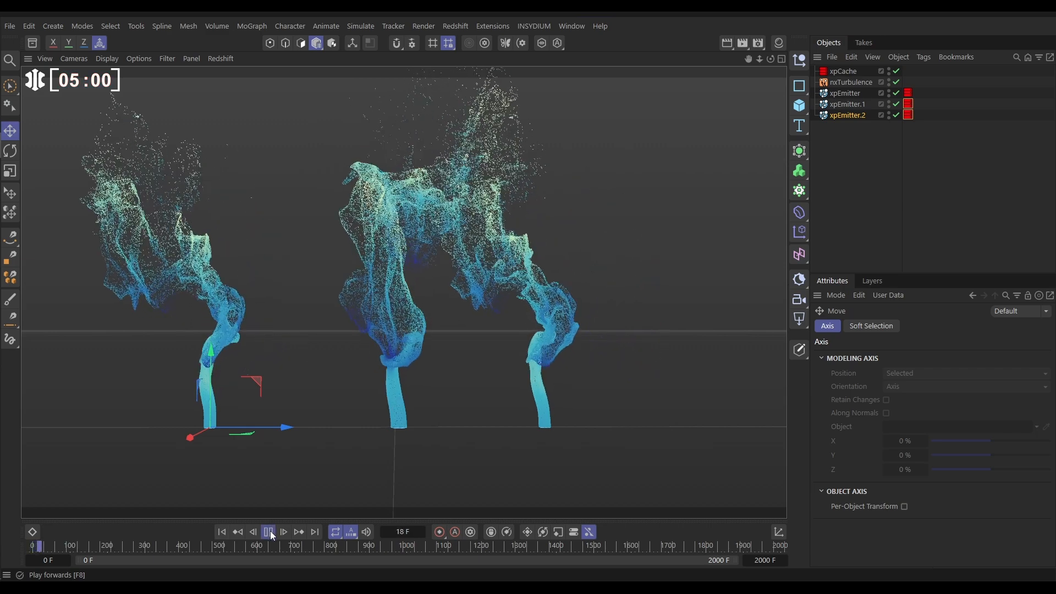
click(908, 116)
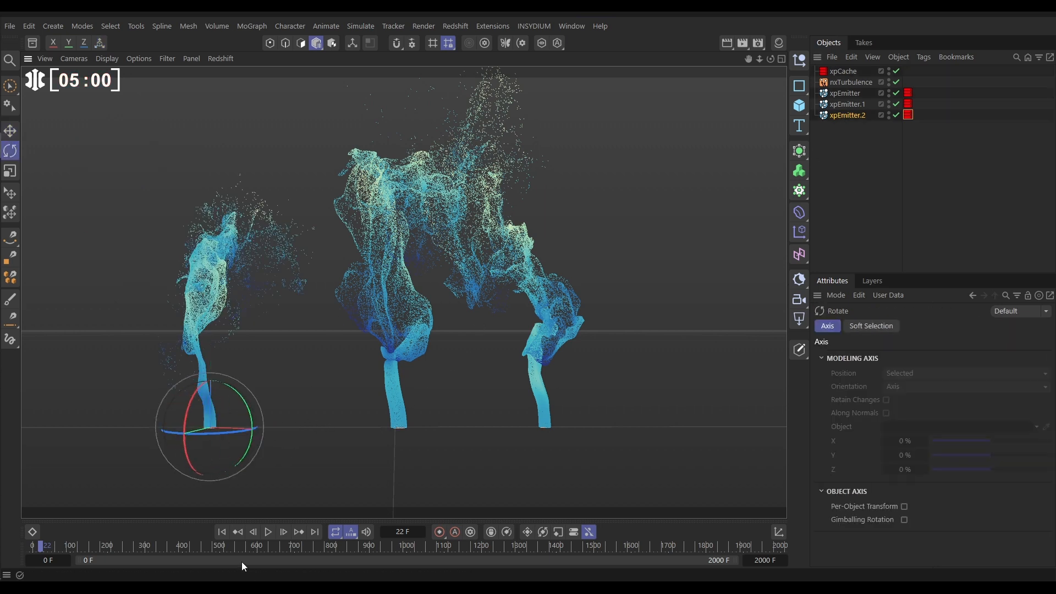
Duplicate as xpEmitter.2 on the left, rotate it and scale it to about 76%
click(270, 533)
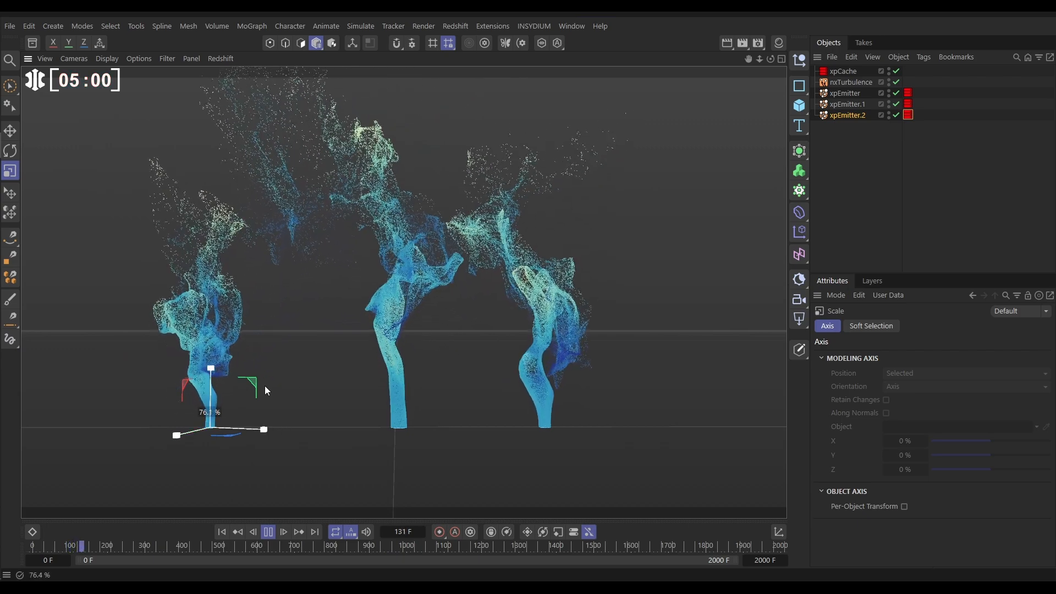
click(267, 531)
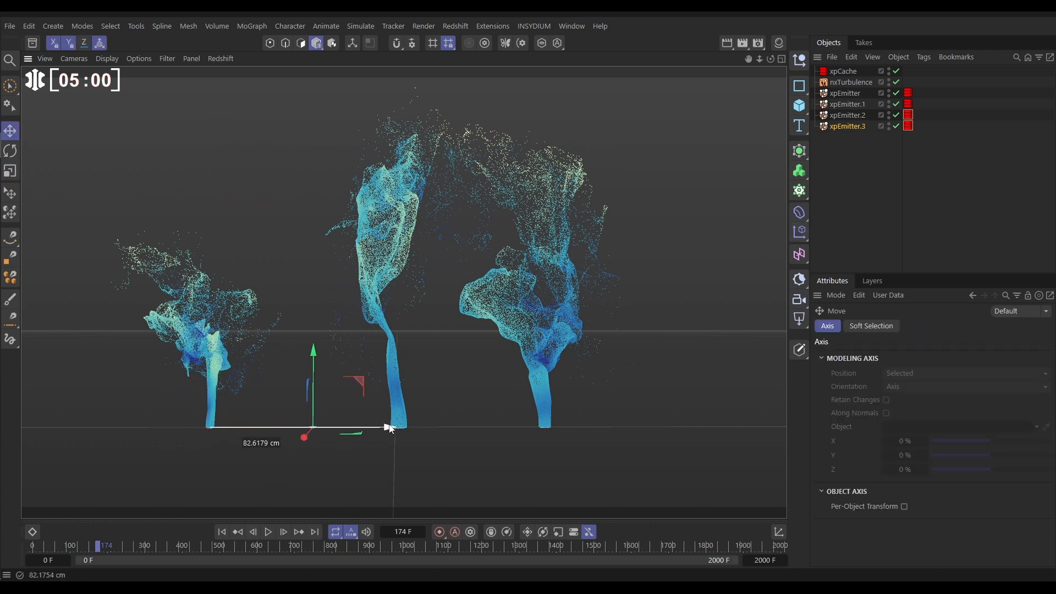
Duplicate as xpEmitter.3, move it about 82 cm between the left and centre plumes, scale it and play back
click(10, 169)
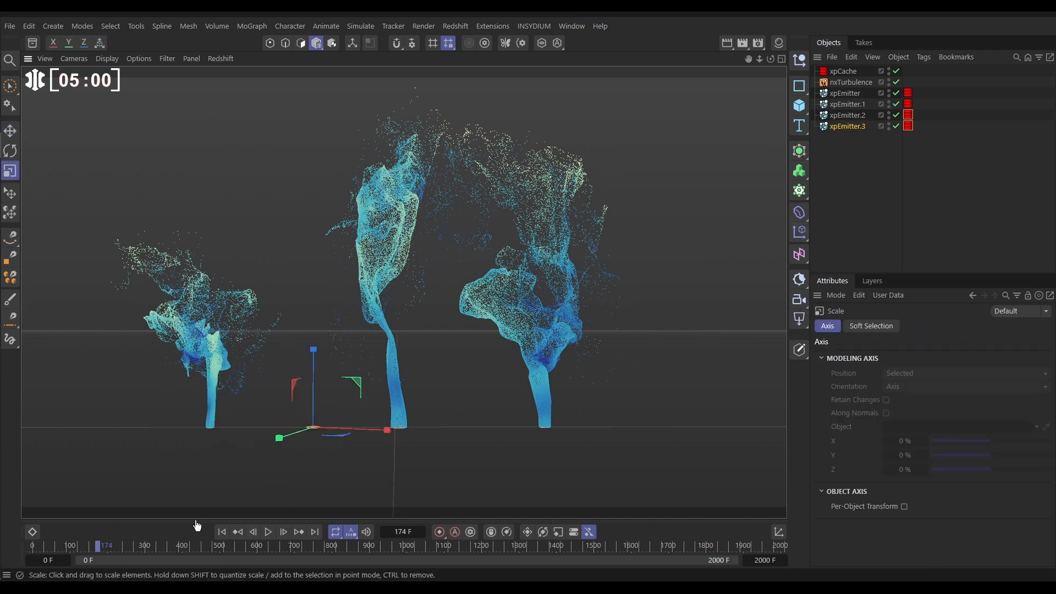
click(270, 531)
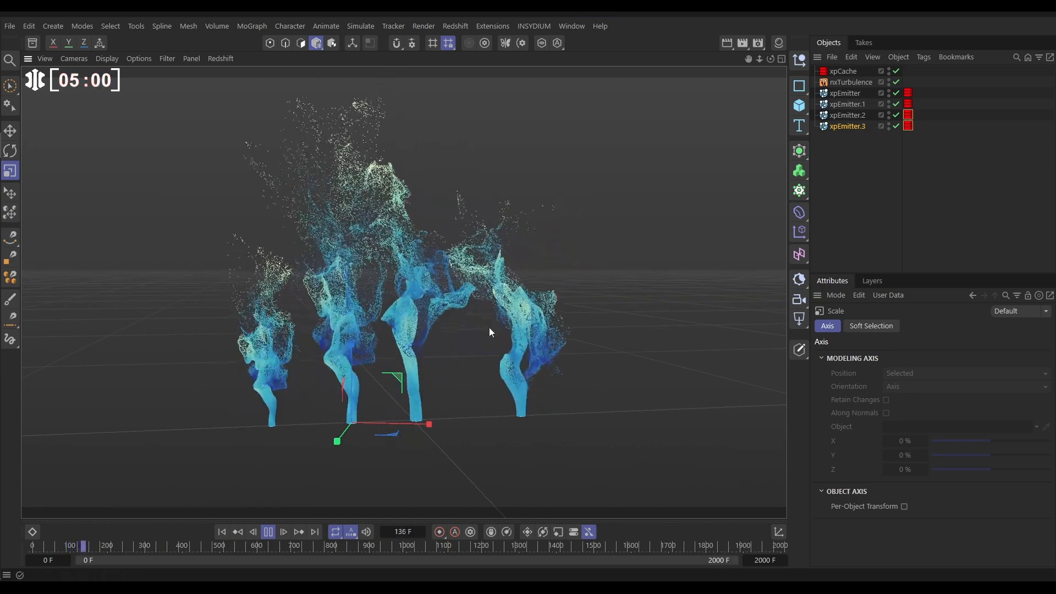
click(268, 532)
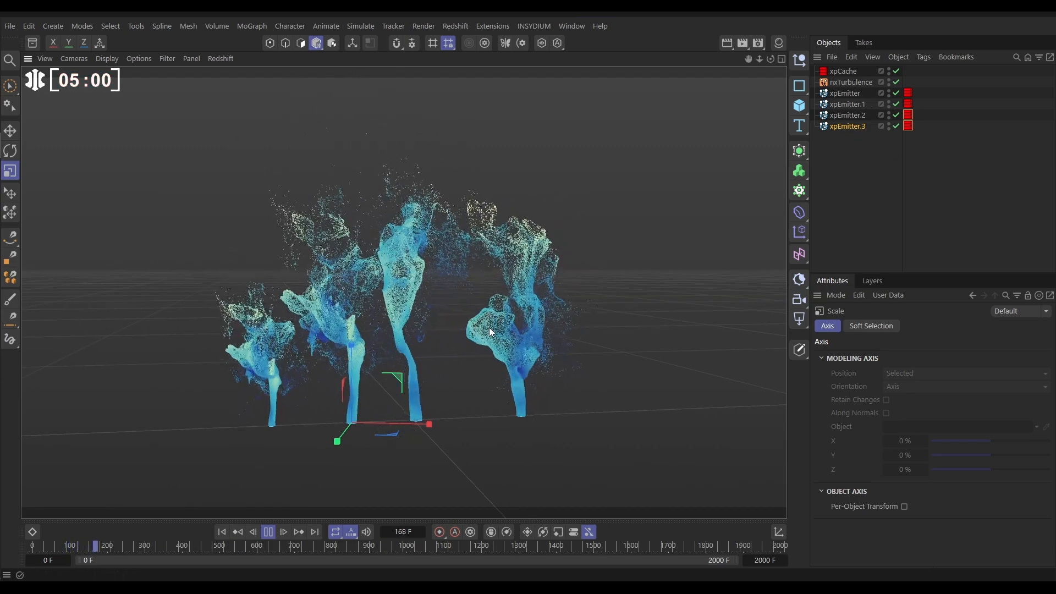